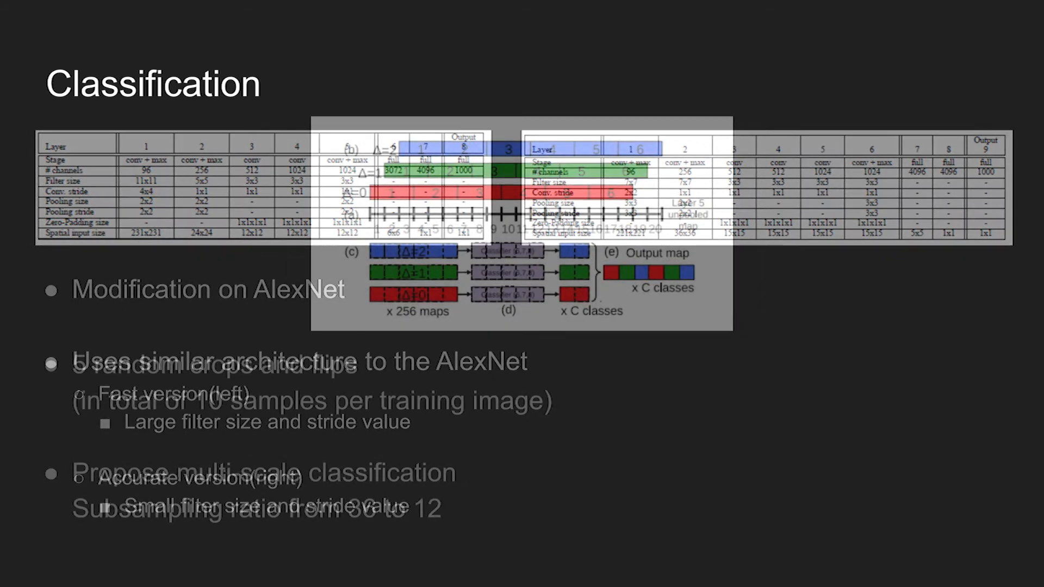
# - Advance one slide to the Classification slide on AlexNet modifications and fast/accurate versions
pyautogui.press('Right')
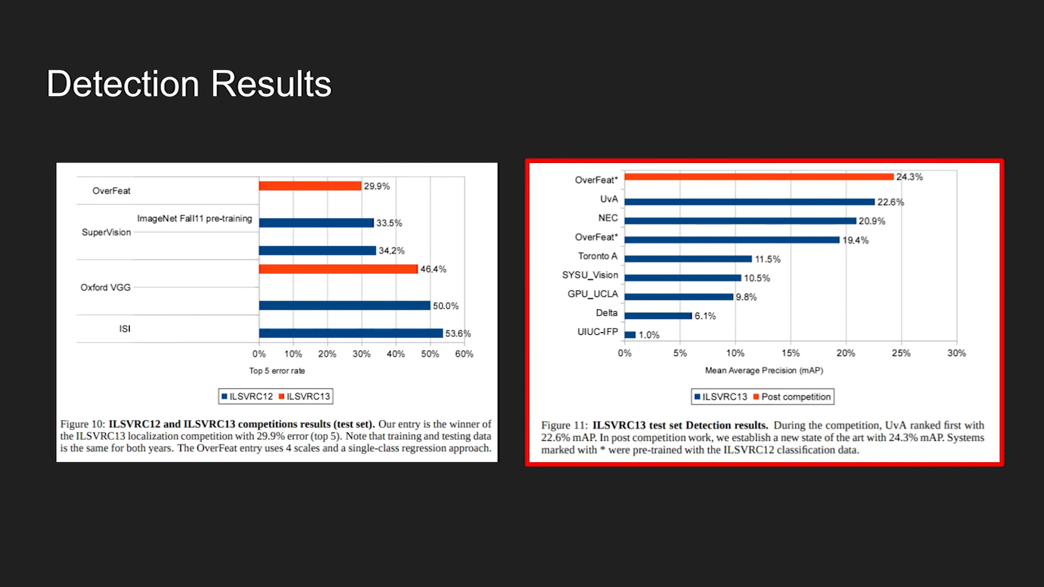
# - Advance from Detection Results to the Image Results slide of wolf and concert detections
pyautogui.press('Right')
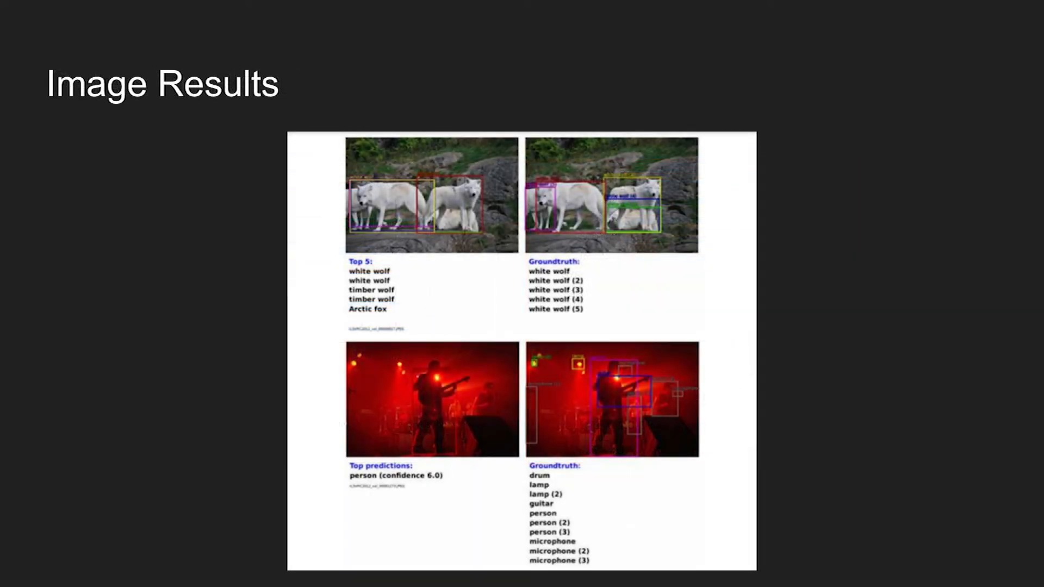